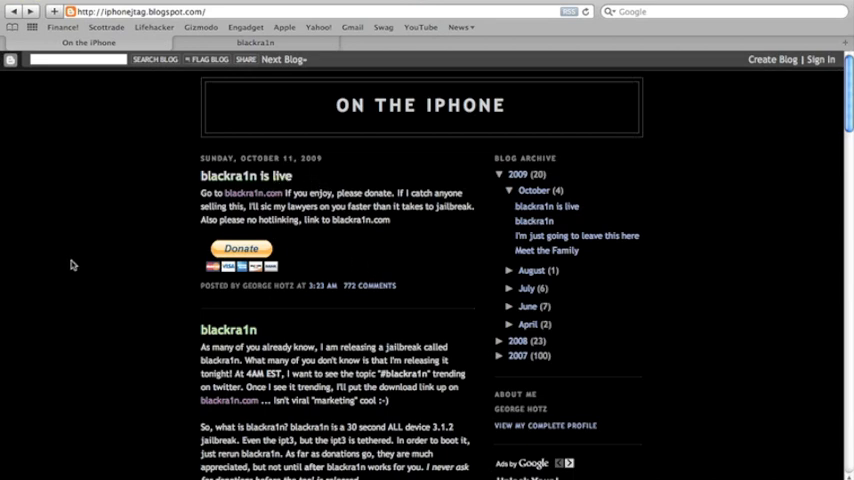
# Scroll the On the iPhone blog down to the blackra1n post and its 3G/3GS unlocker warning.
pyautogui.scroll(-3)
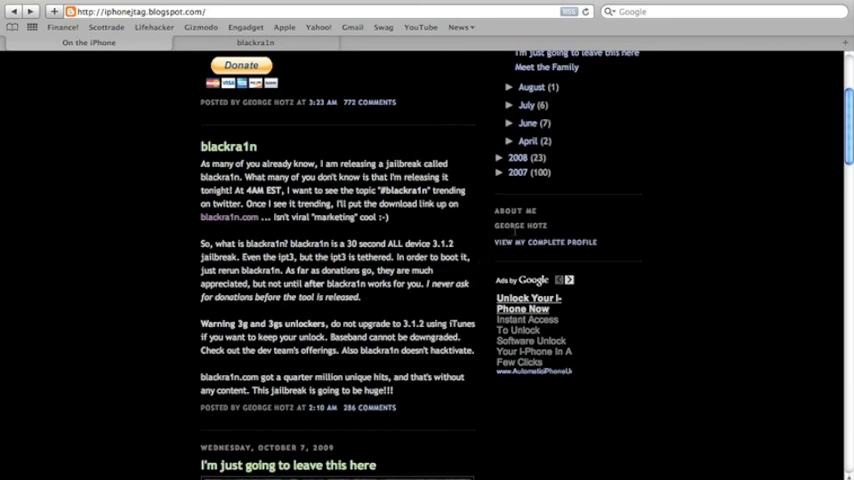
pyautogui.scroll(-3)
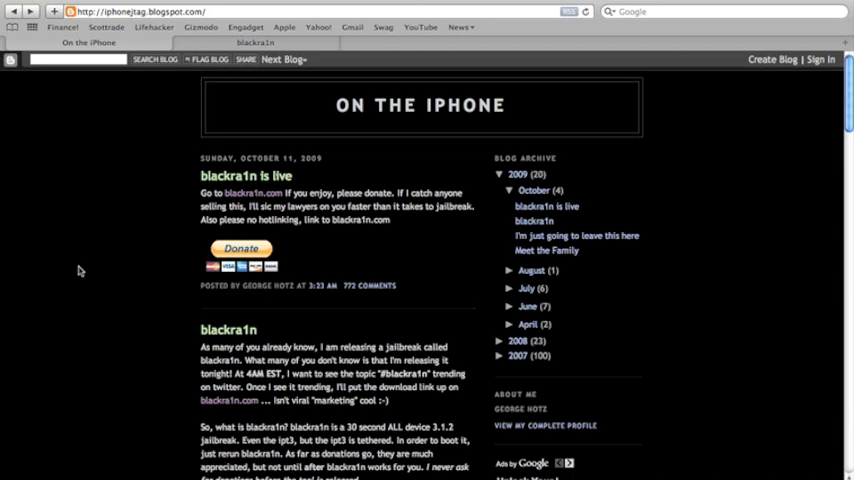
pyautogui.scroll(-3)
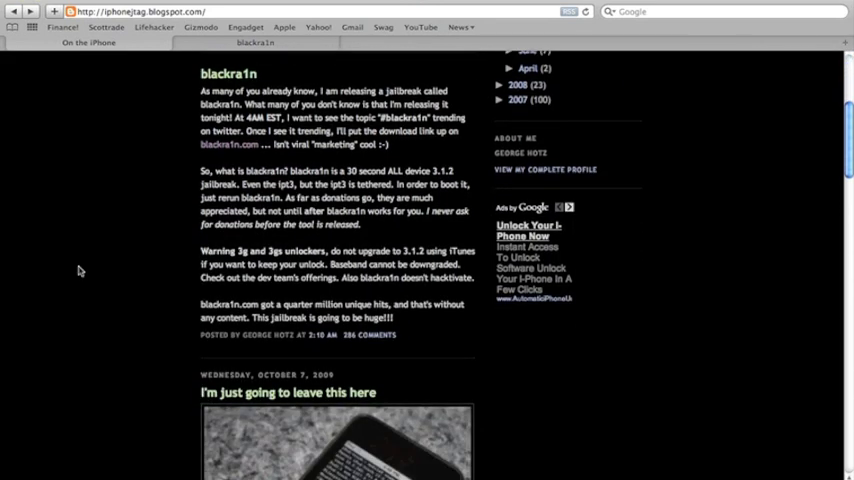
pyautogui.moveTo(88, 267)
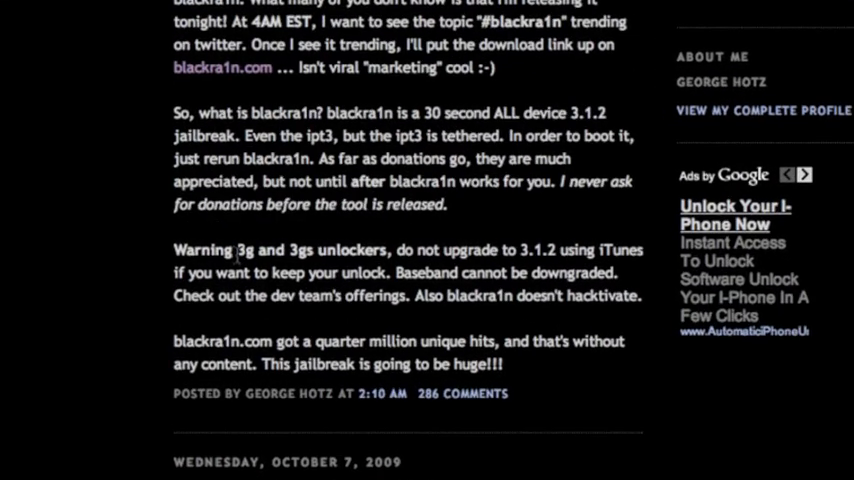
# Bring up the TextEdit notes on who shouldn't update to 3.1.2 beside the blog page.
pyautogui.doubleClick(243, 249)
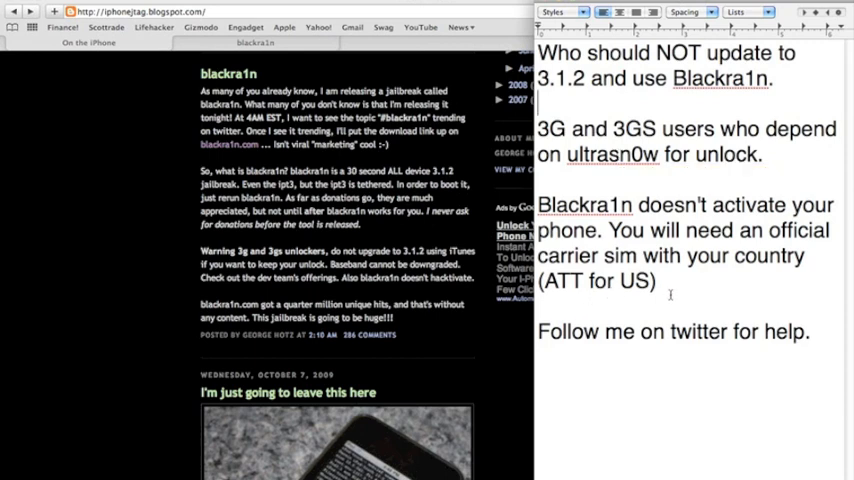
# Select the connected iPhone in iTunes to show its Summary with the 3.1.2 update notice.
pyautogui.click(170, 205)
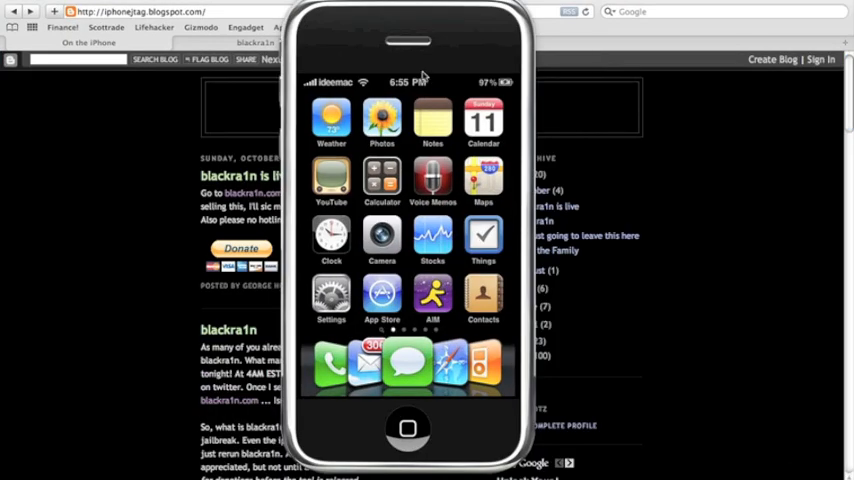
pyautogui.moveTo(425, 22)
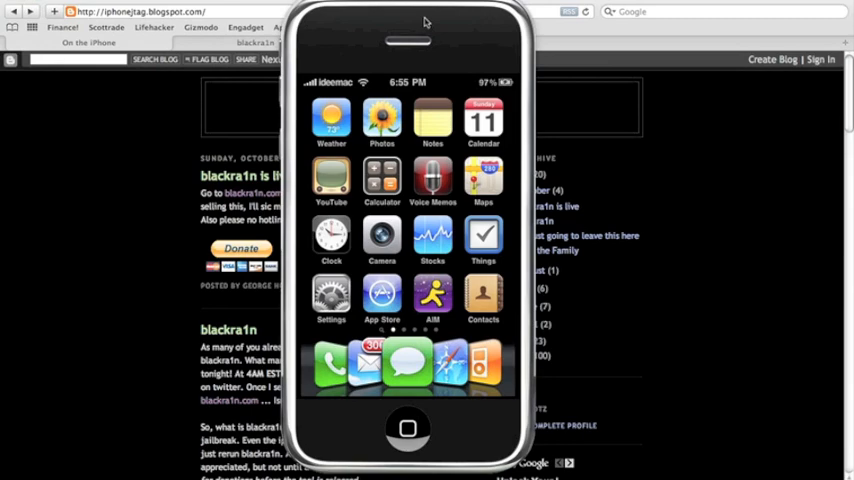
pyautogui.moveTo(324, 238)
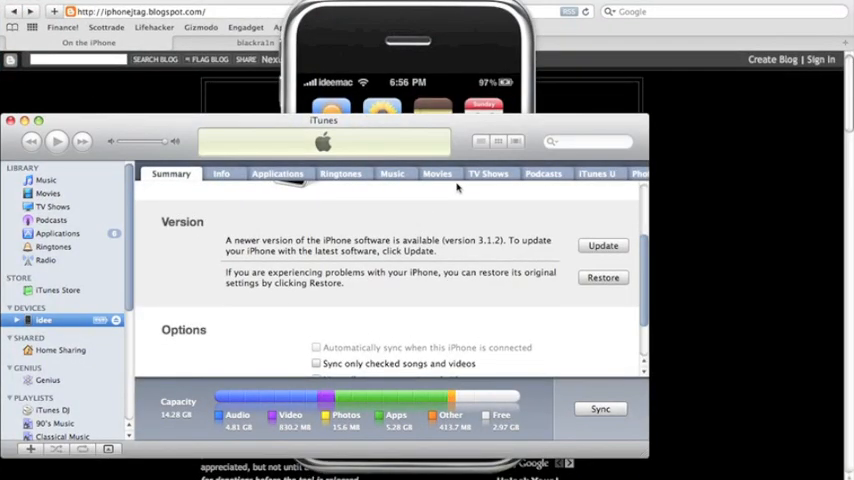
pyautogui.moveTo(453, 240)
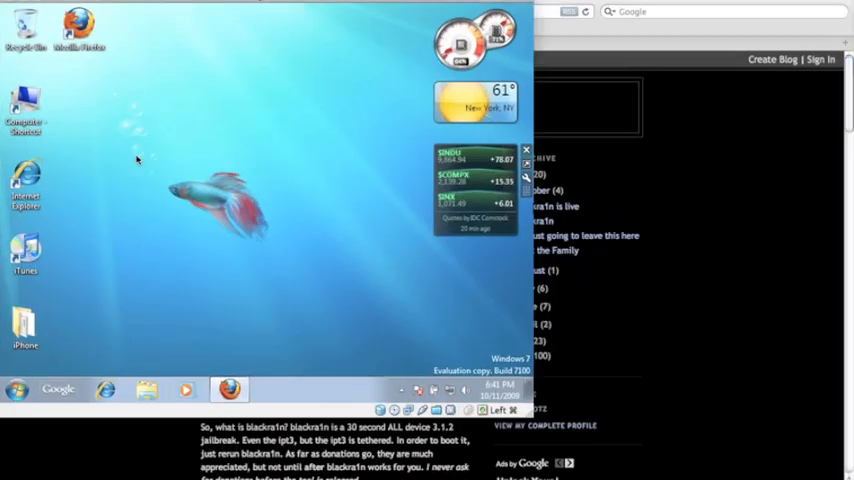
pyautogui.moveTo(430, 277)
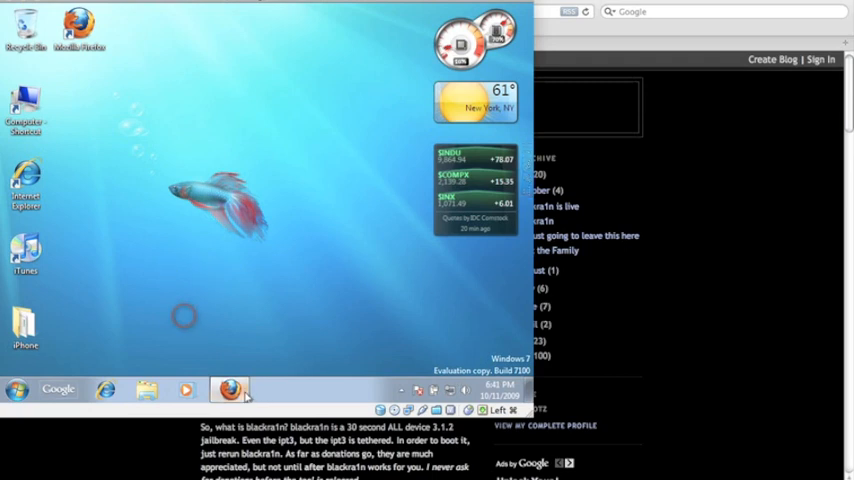
# Launch Firefox, visit blackra1n.com and save blackra1n.exe to disk.
pyautogui.click(230, 390)
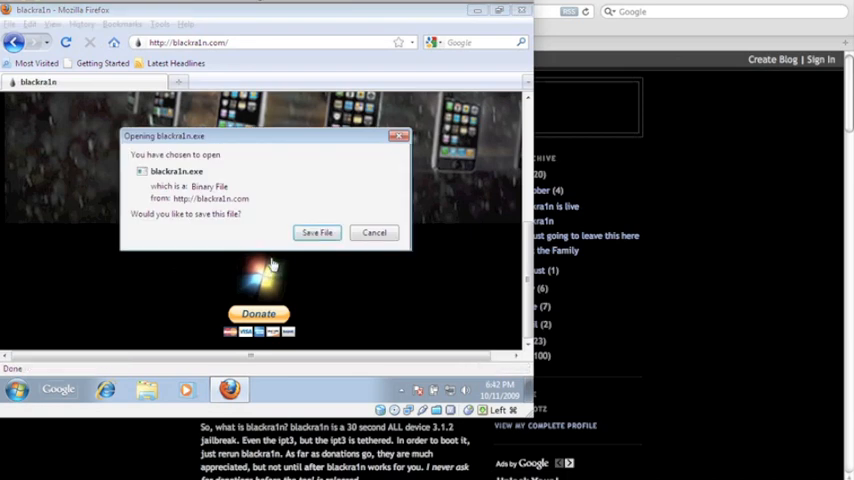
pyautogui.moveTo(283, 243)
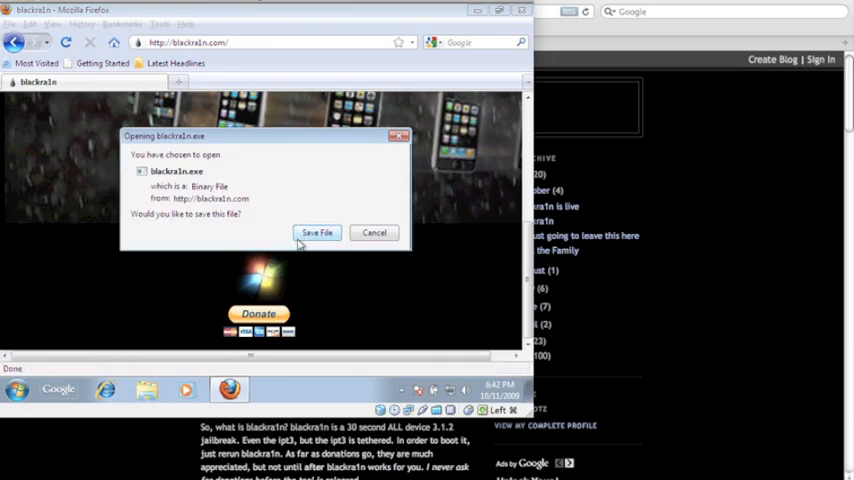
pyautogui.click(317, 232)
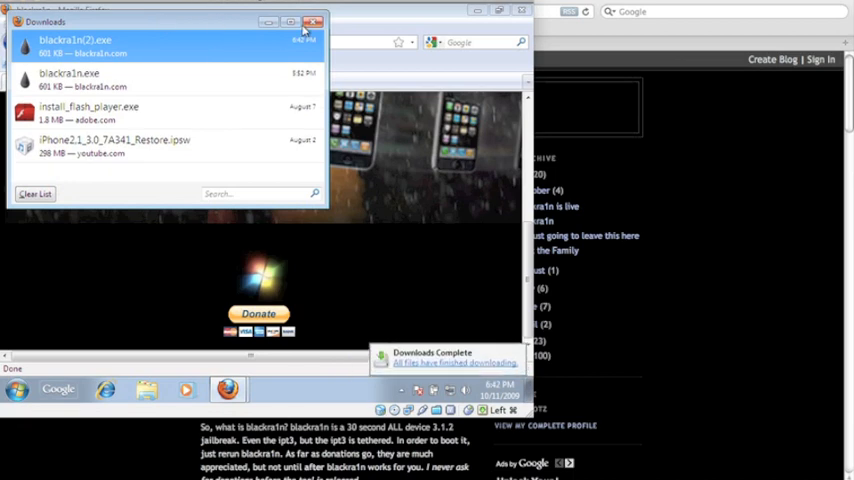
# Run the downloaded blackra1n(2).exe from Downloads, confirming the security warning.
pyautogui.click(313, 22)
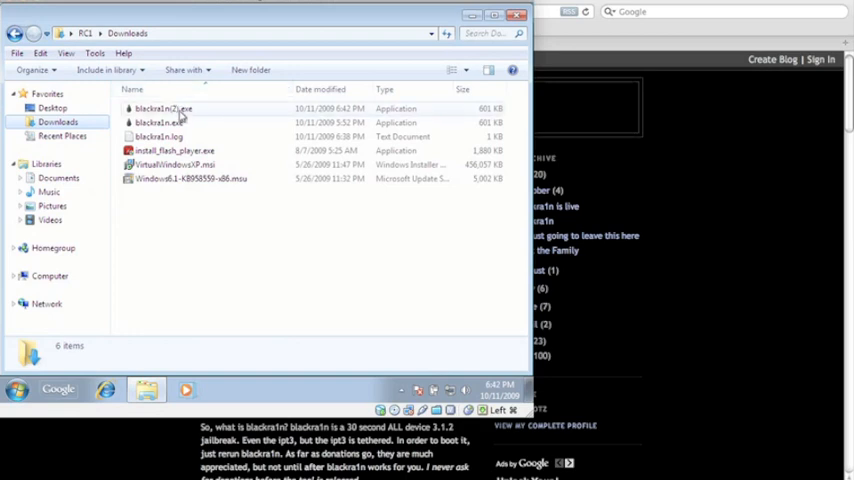
pyautogui.doubleClick(163, 108)
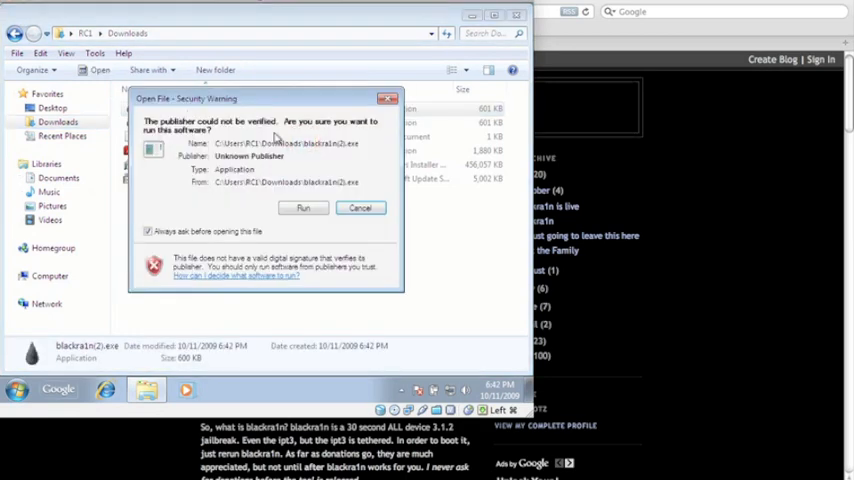
pyautogui.click(303, 208)
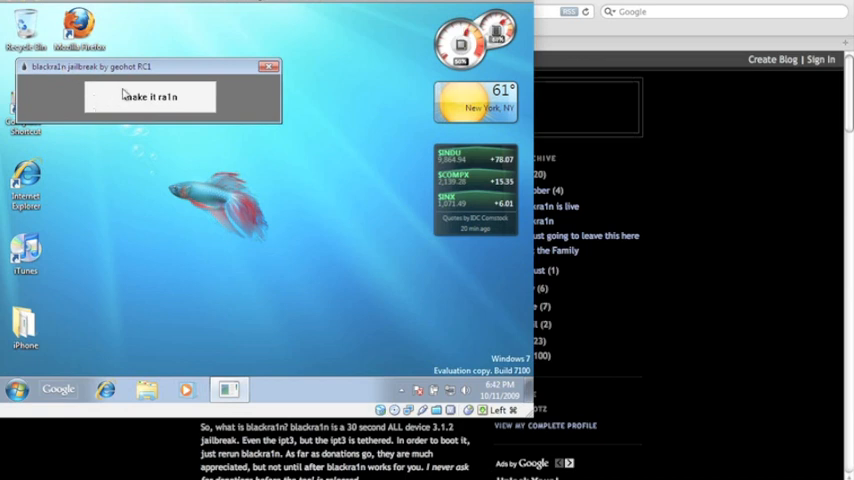
pyautogui.moveTo(313, 92)
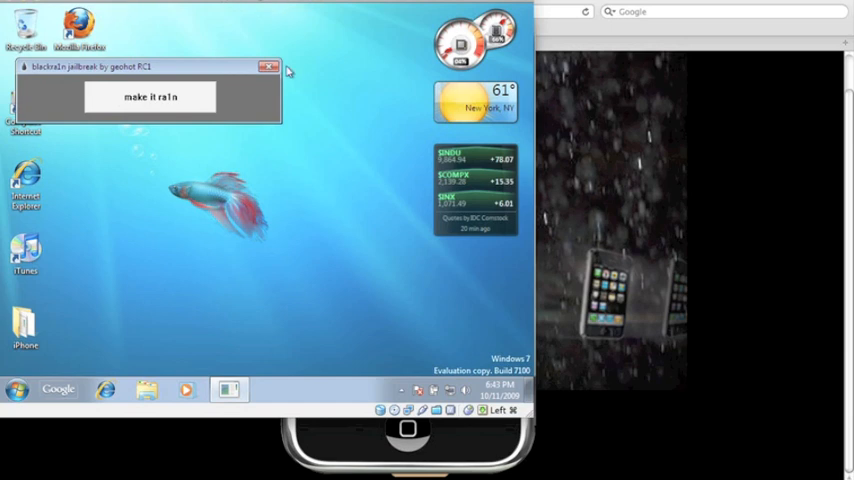
pyautogui.moveTo(233, 83)
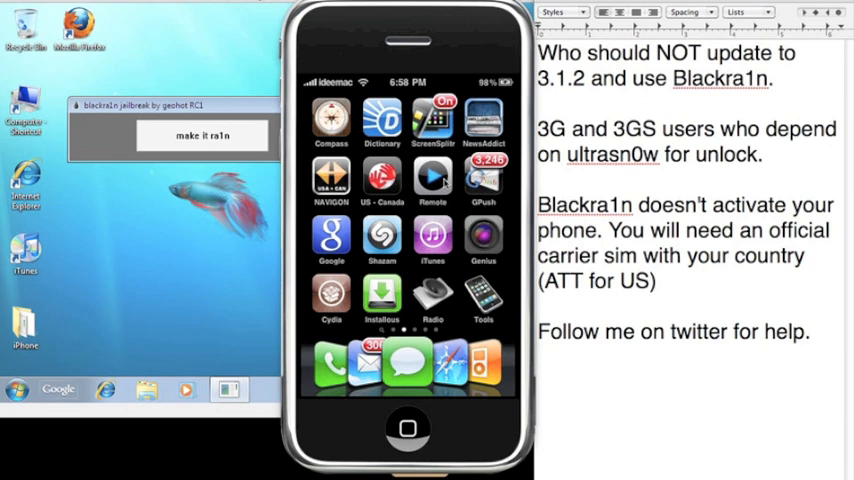
pyautogui.moveTo(535, 215)
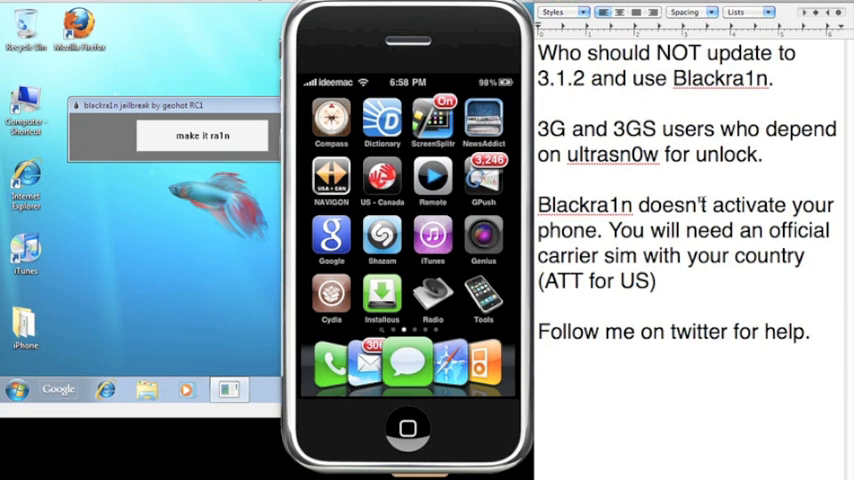
pyautogui.moveTo(643, 184)
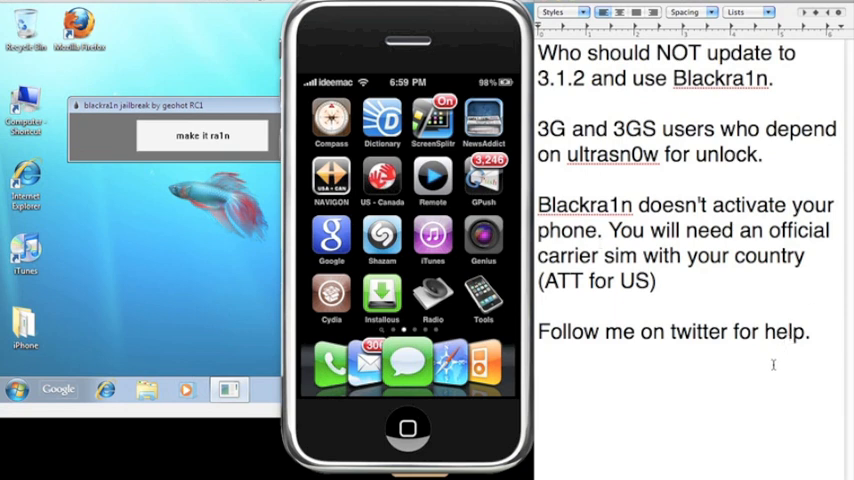
# Add the Twitter handle "ideemac" on a new line under the help line in the notes.
pyautogui.write('id')
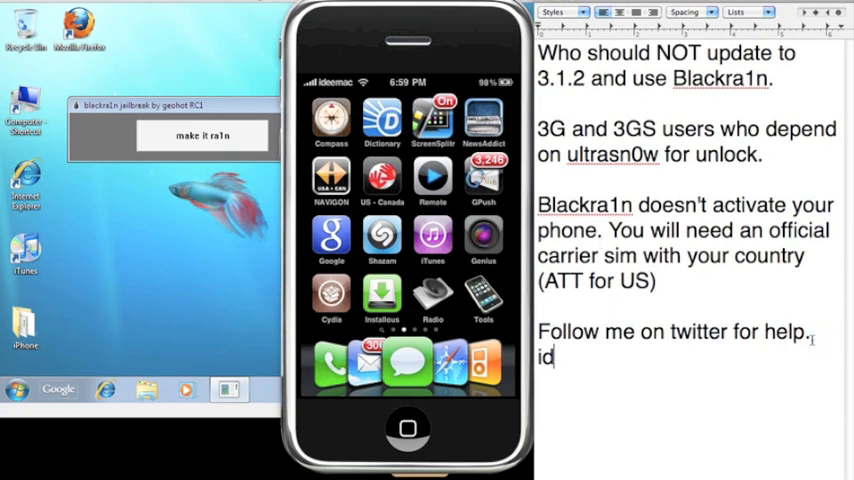
pyautogui.write('eemac')
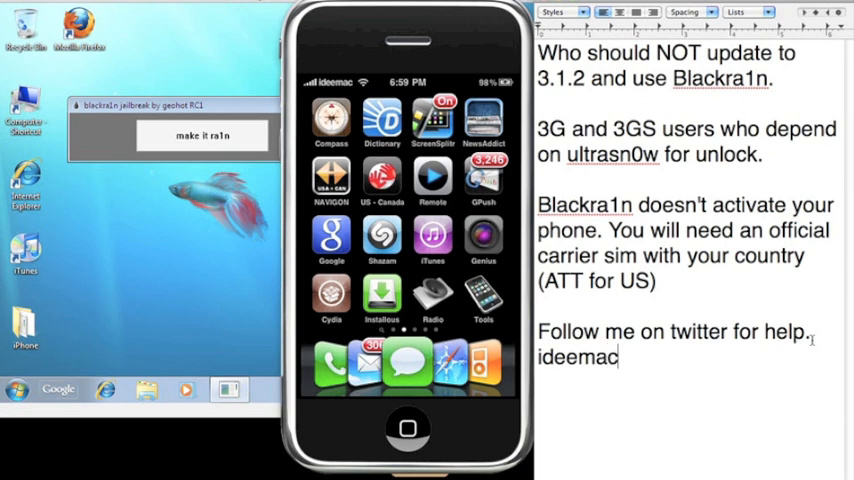